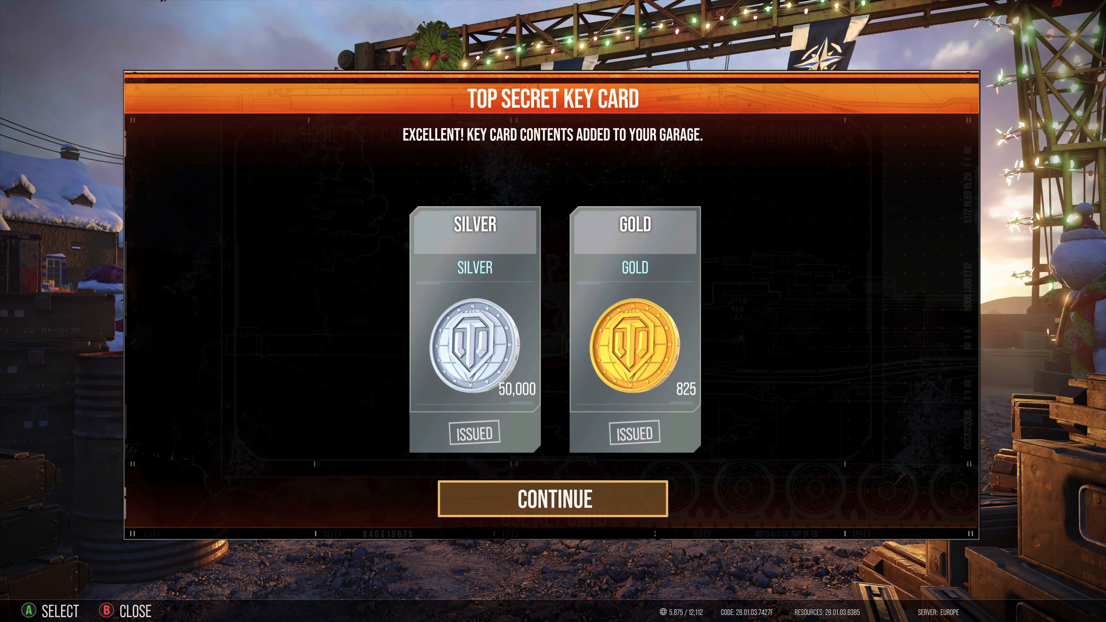
# - Accept four reward screens in a row, collecting silver, gold, free XP and a premium tank
pyautogui.click(552, 500)
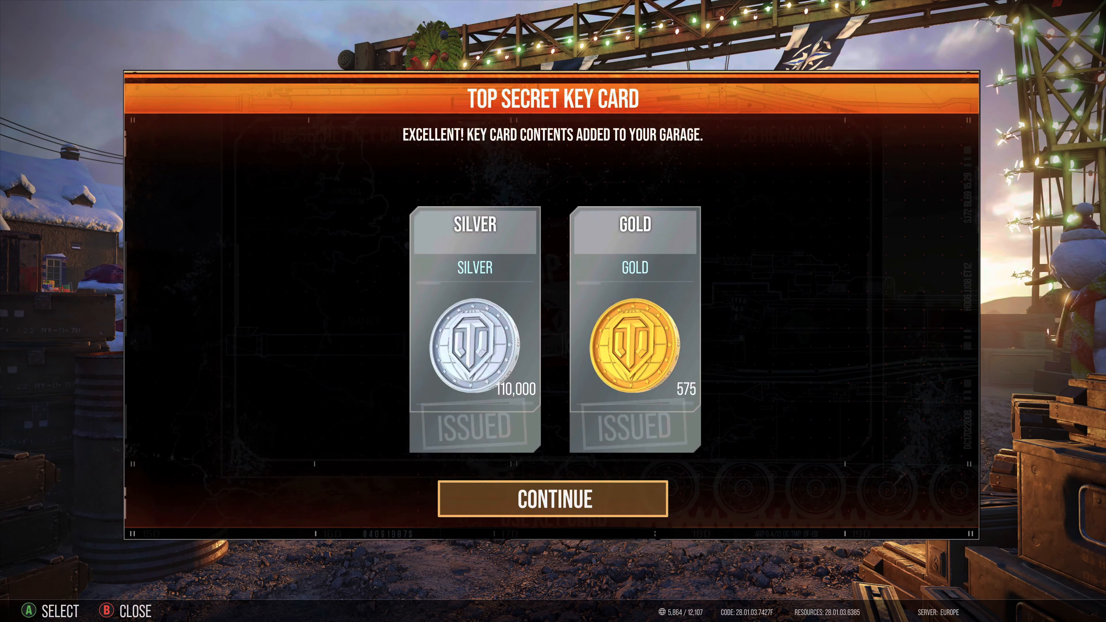
pyautogui.click(553, 499)
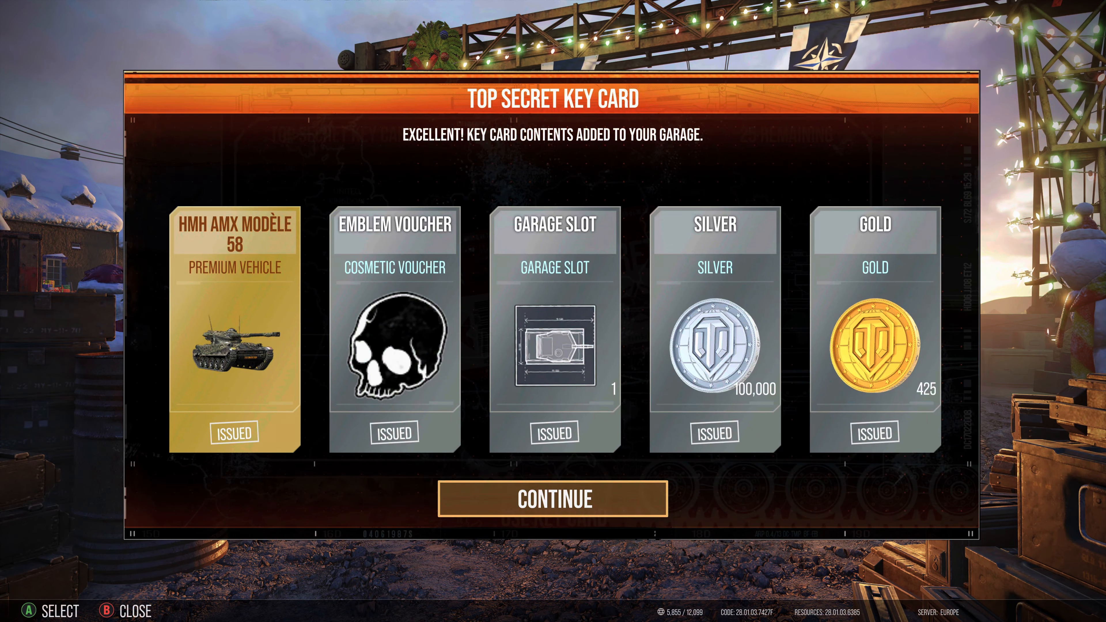
pyautogui.click(554, 499)
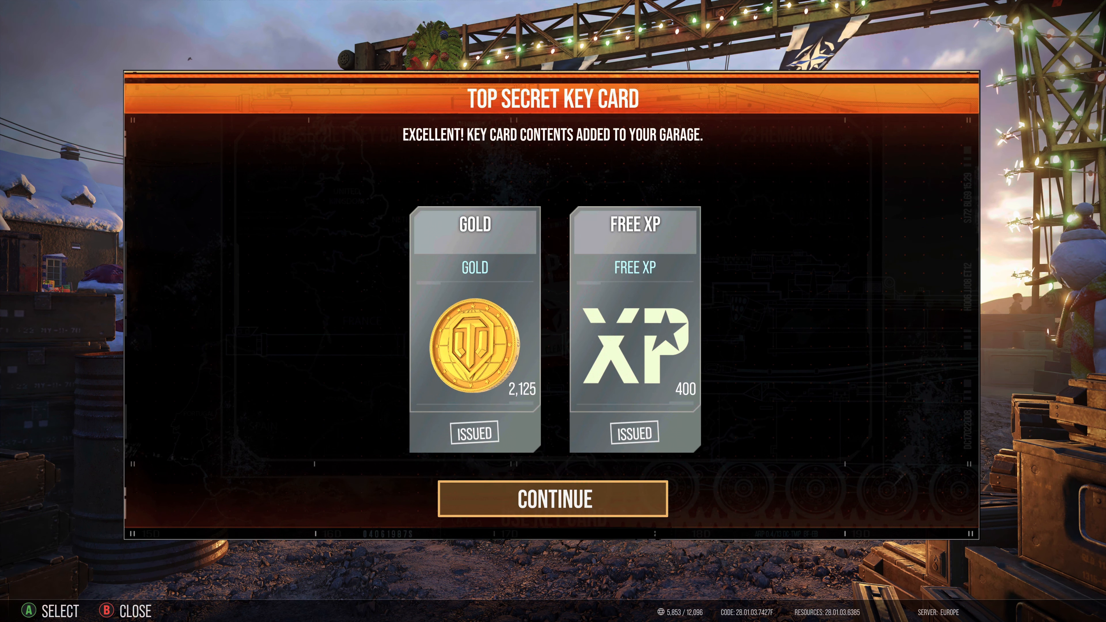
pyautogui.click(553, 501)
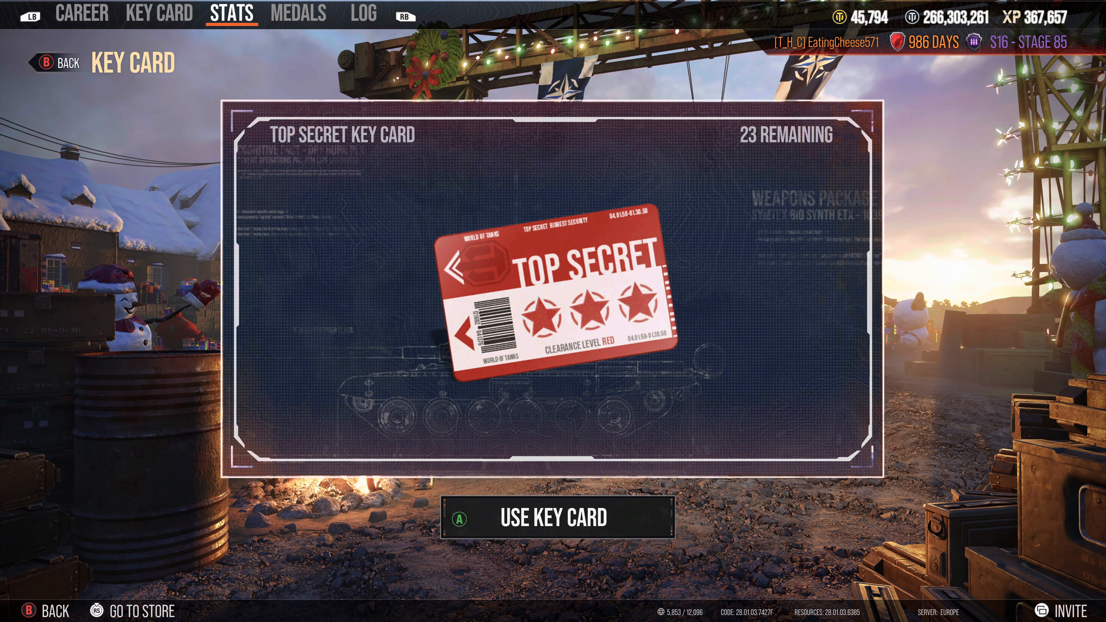
# - Use another key card and accept rewards: boosters, premium days, a garage slot and the FV4202 (P)
pyautogui.click(364, 12)
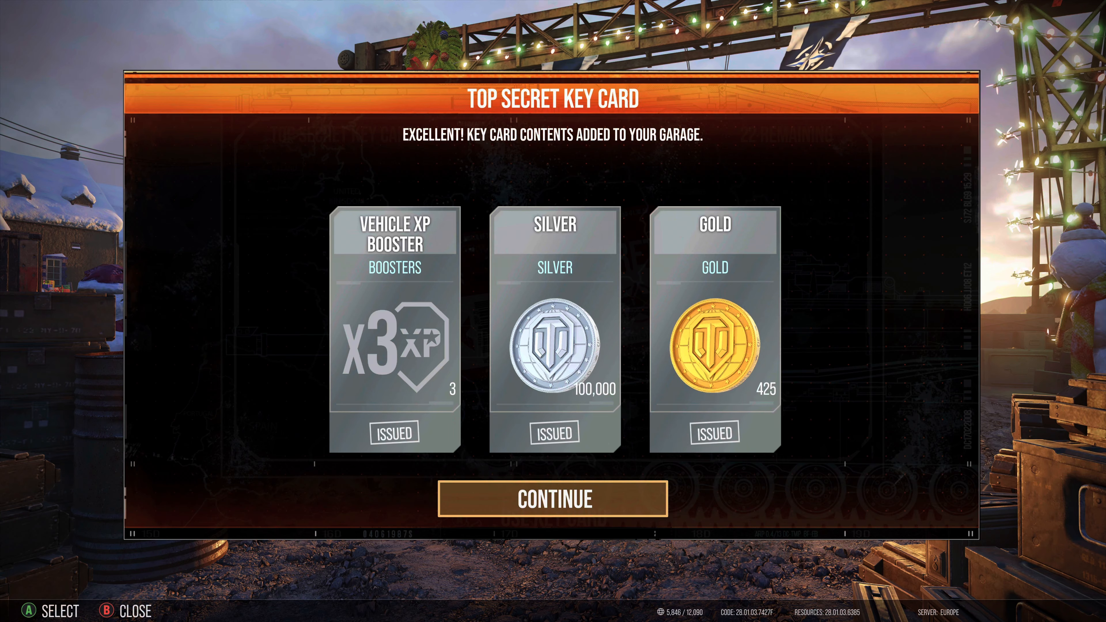
pyautogui.click(553, 499)
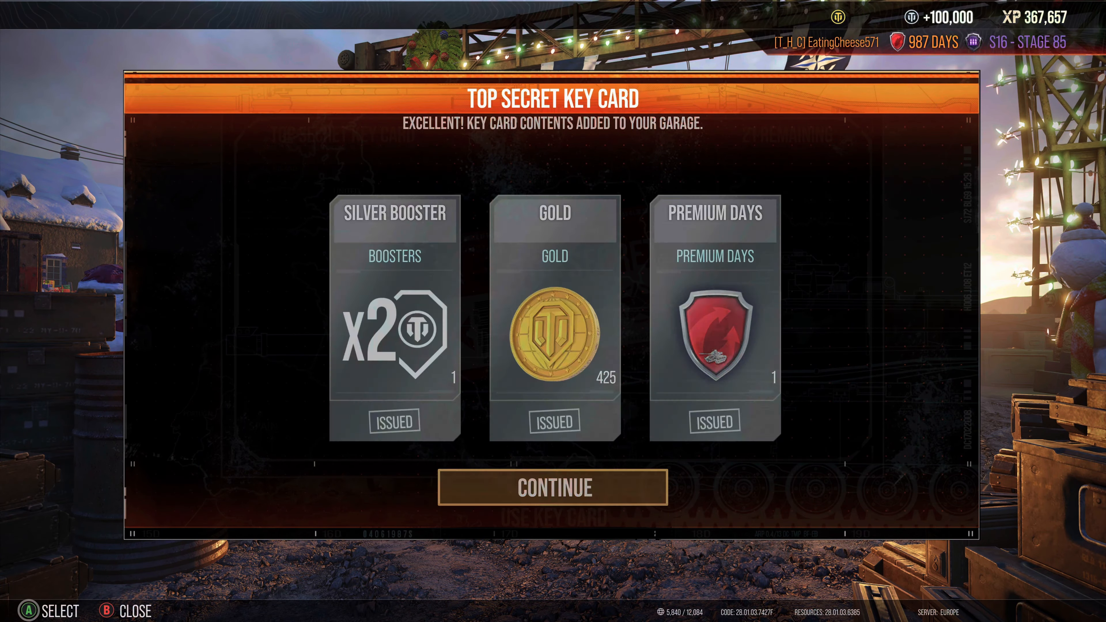
pyautogui.click(552, 487)
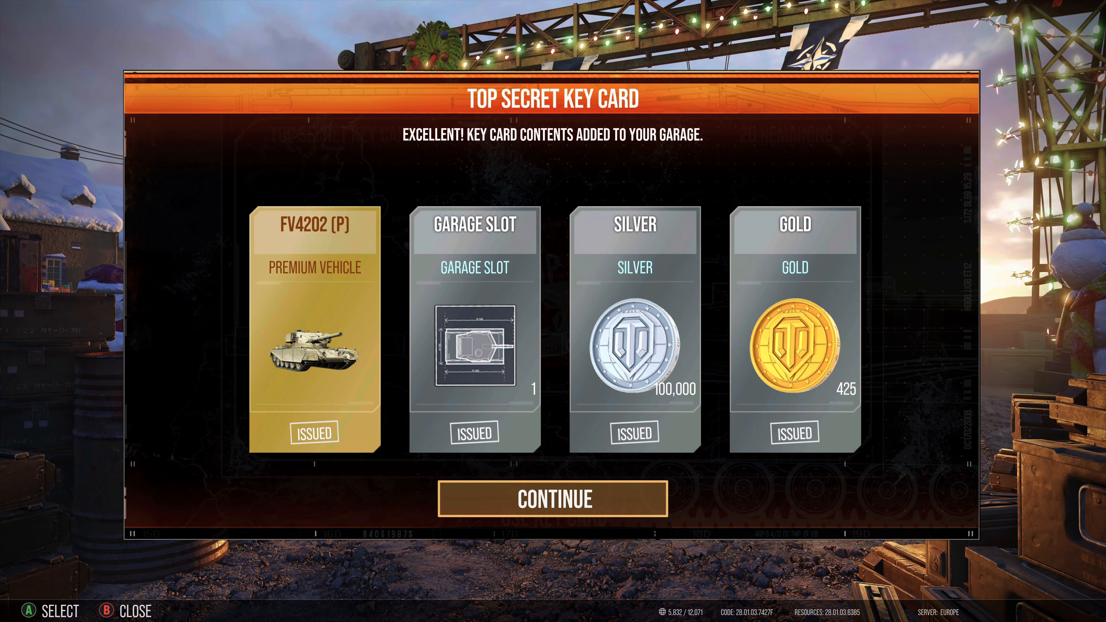
pyautogui.click(552, 501)
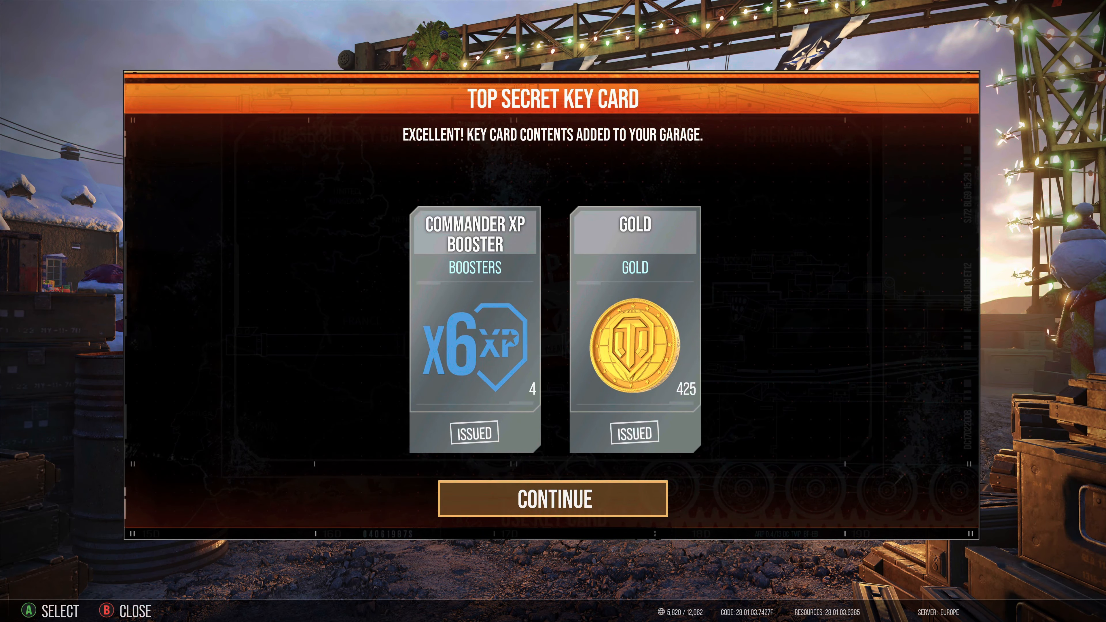
pyautogui.click(553, 499)
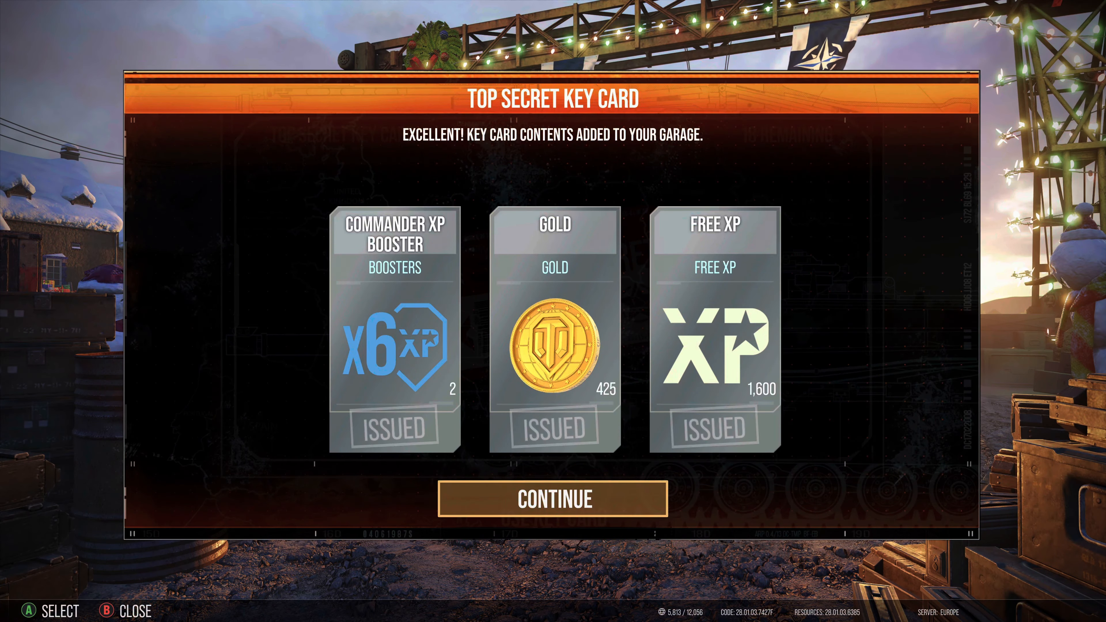
pyautogui.click(553, 499)
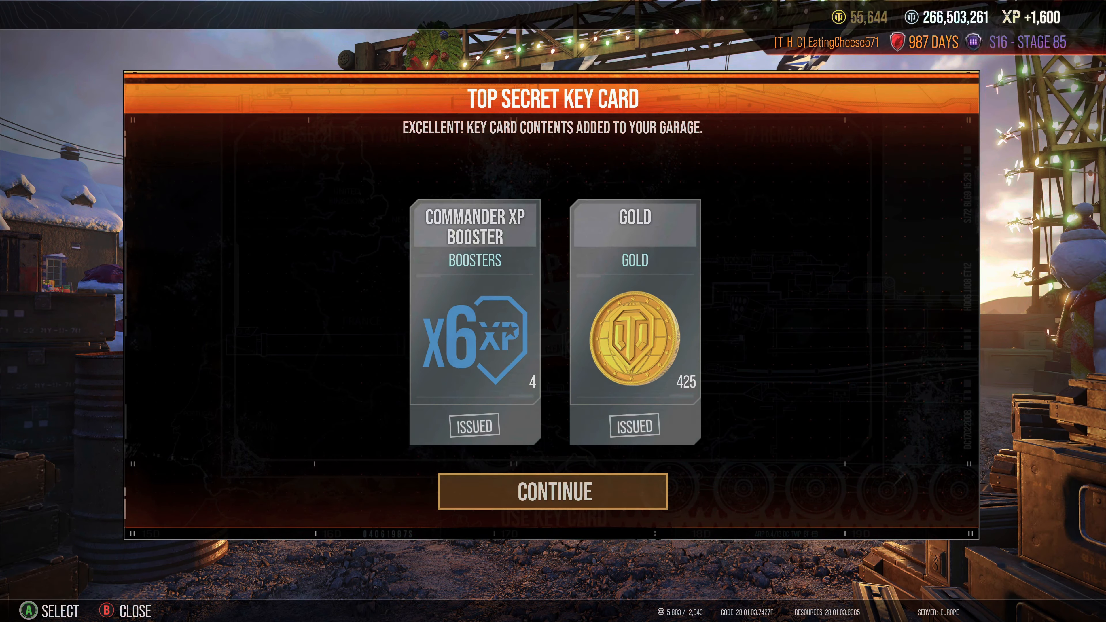
# - Accept successive rewards of XP boosters, silver, gold and free XP until 11 cards remain
pyautogui.click(552, 491)
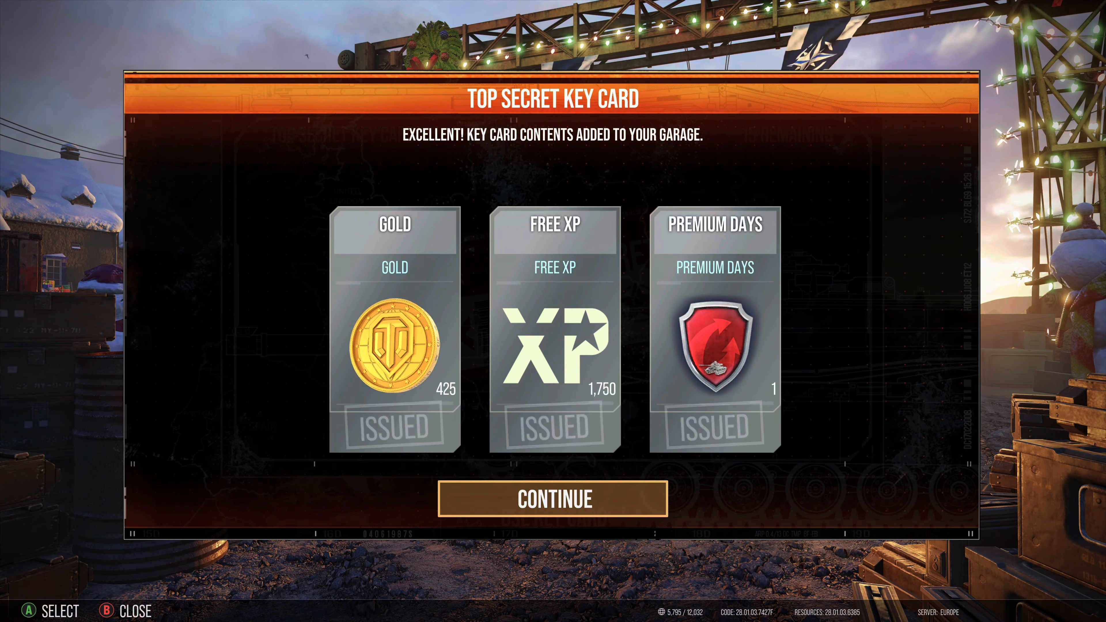
pyautogui.click(552, 499)
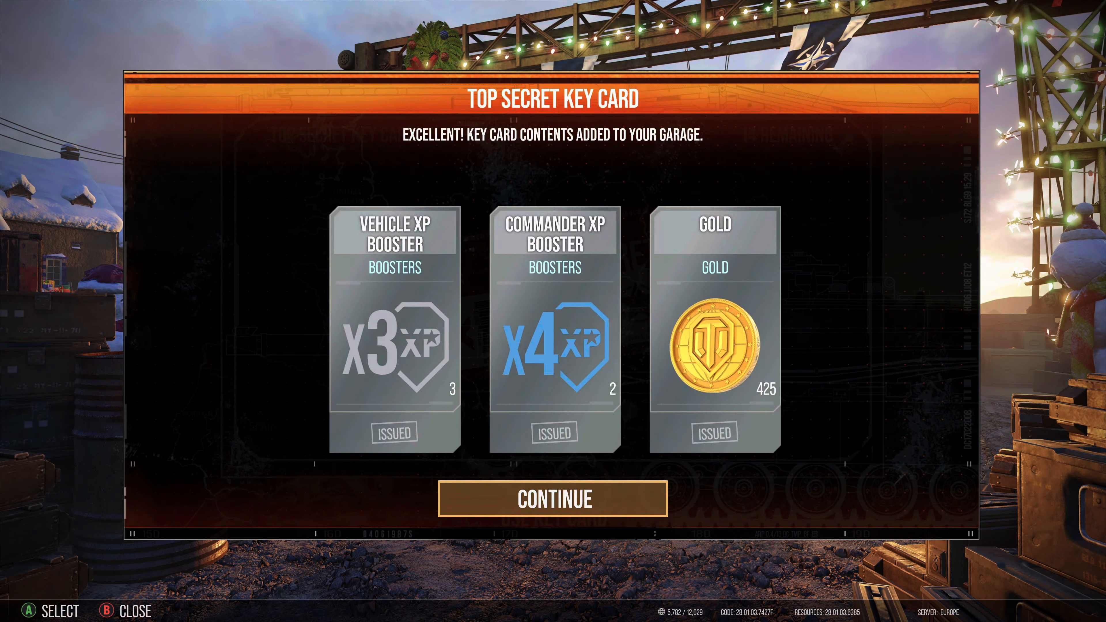
pyautogui.click(553, 500)
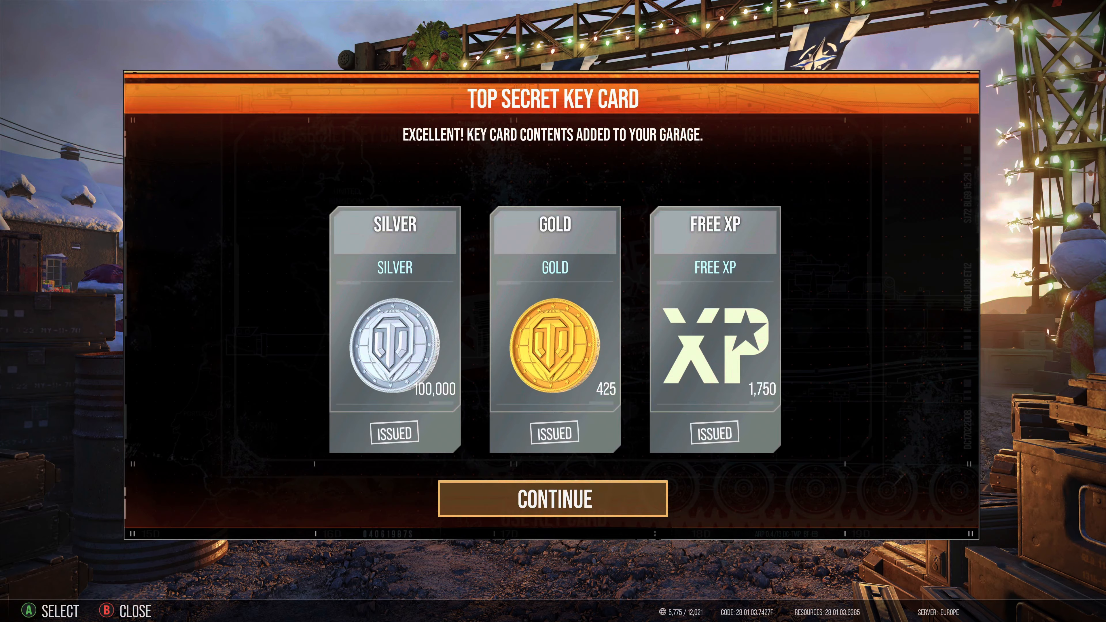
pyautogui.click(553, 499)
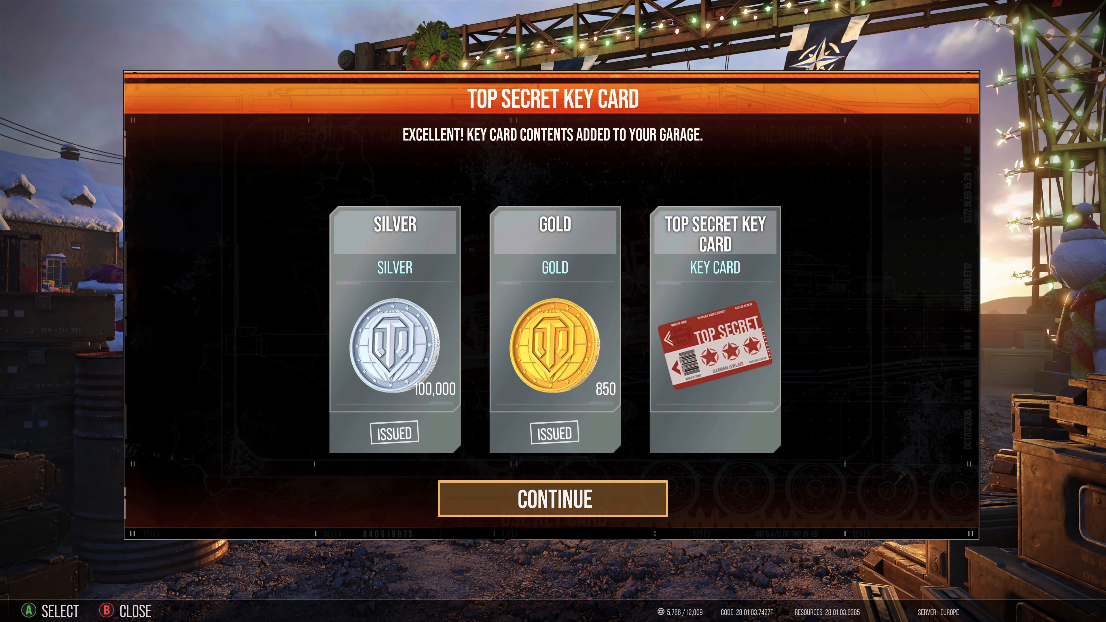
pyautogui.click(552, 499)
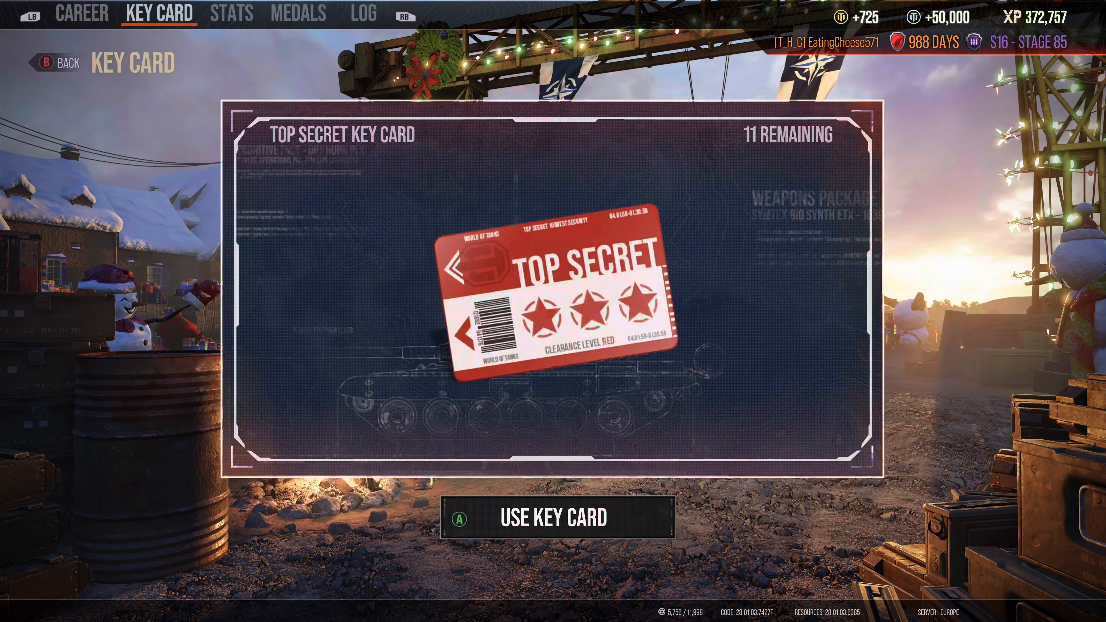
# - Use a key card and accept the silver, gold and garage slot rewards that follow
pyautogui.click(553, 517)
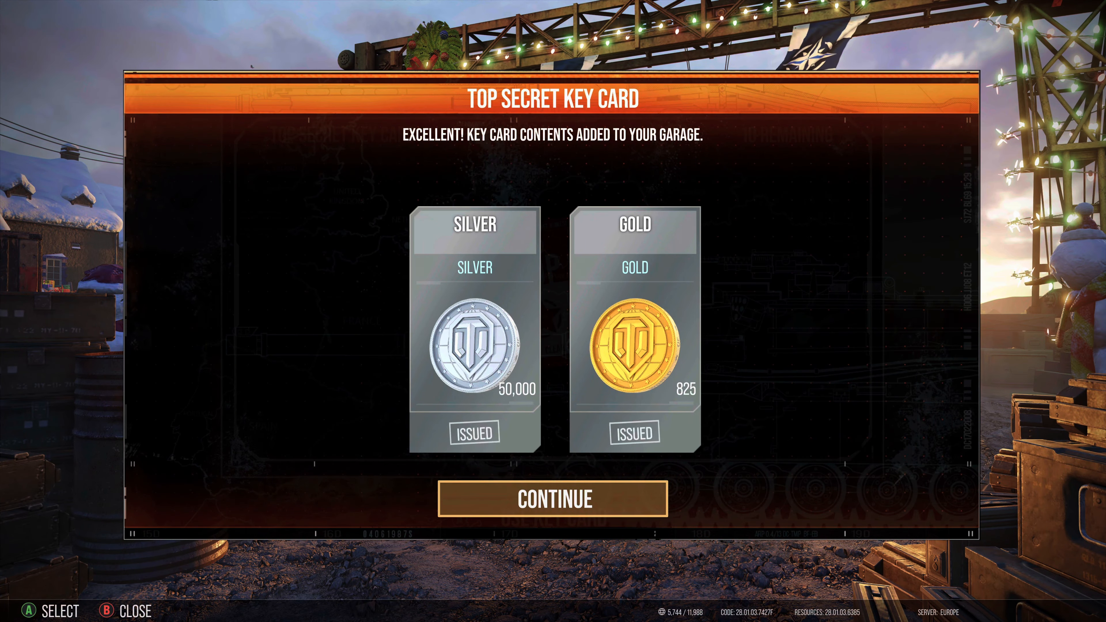
pyautogui.click(553, 499)
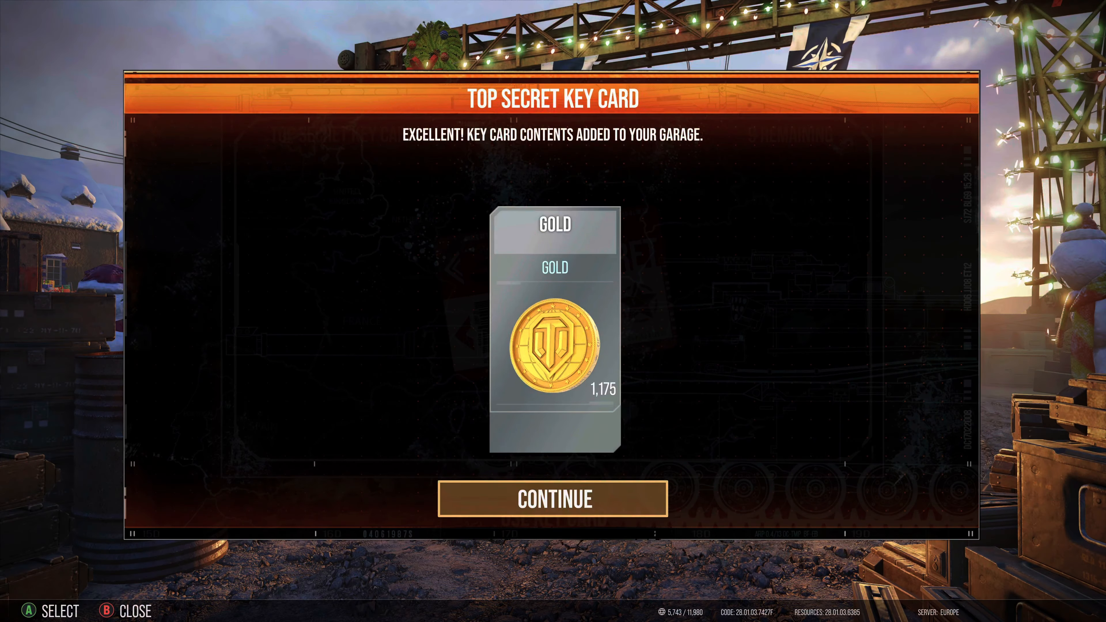
pyautogui.click(553, 499)
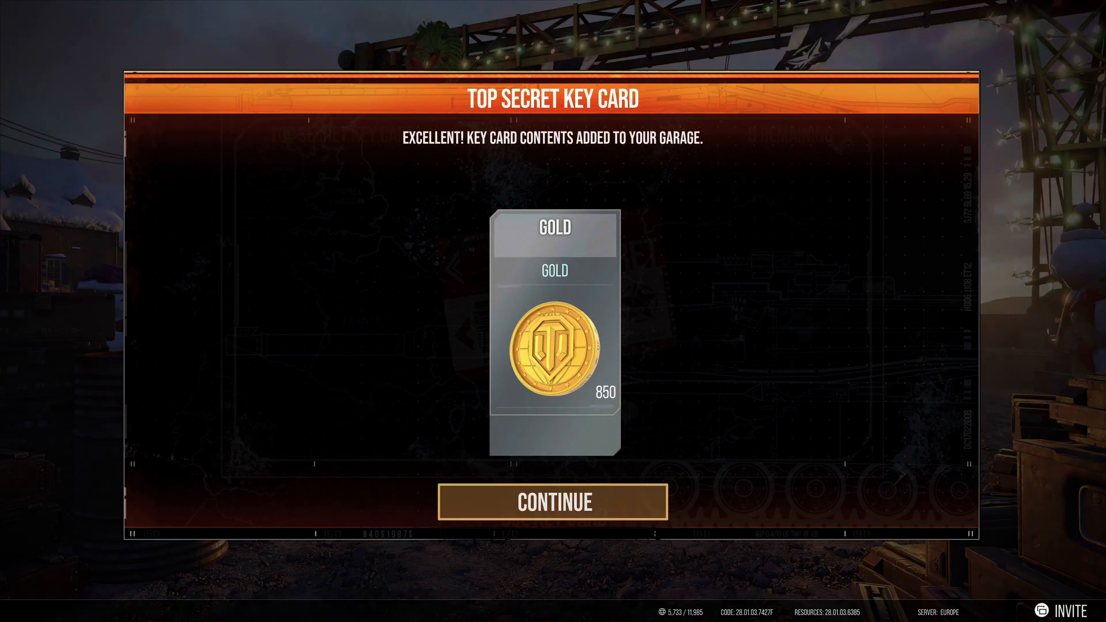
pyautogui.click(552, 501)
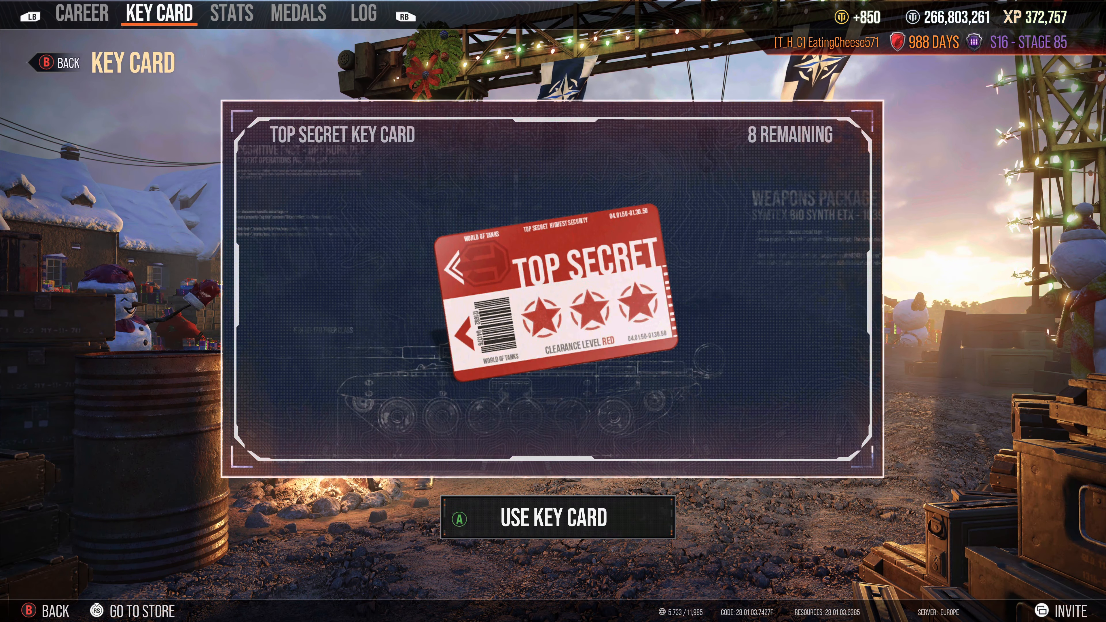
# - Use two more key cards and accept the FV4202 (P) and Patriot T26E5 vehicle rewards, leaving 4
pyautogui.click(556, 518)
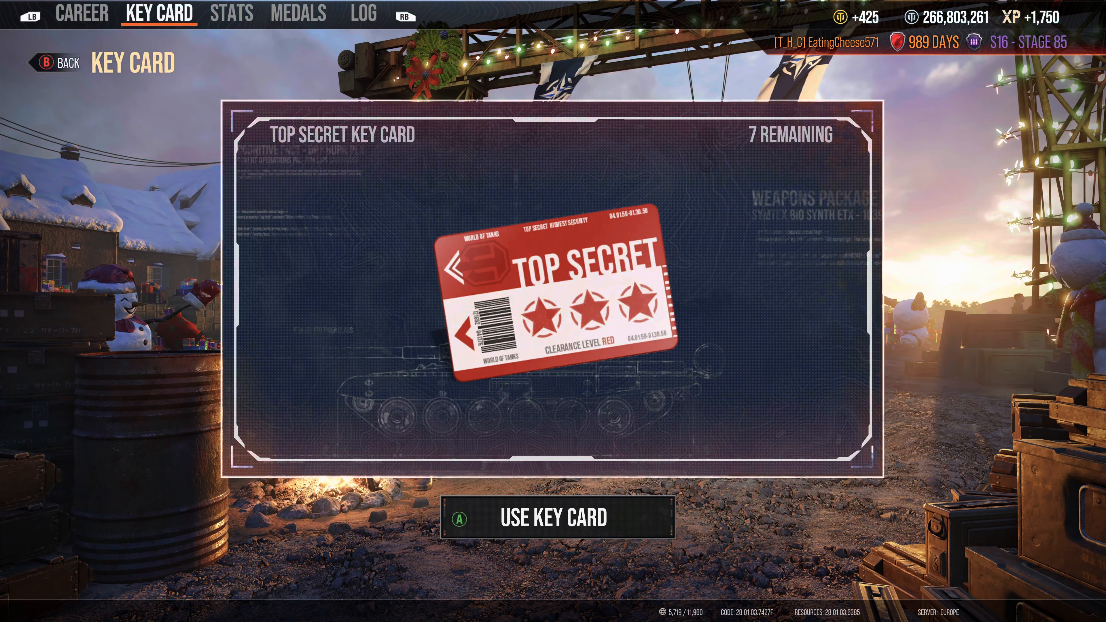
pyautogui.click(554, 518)
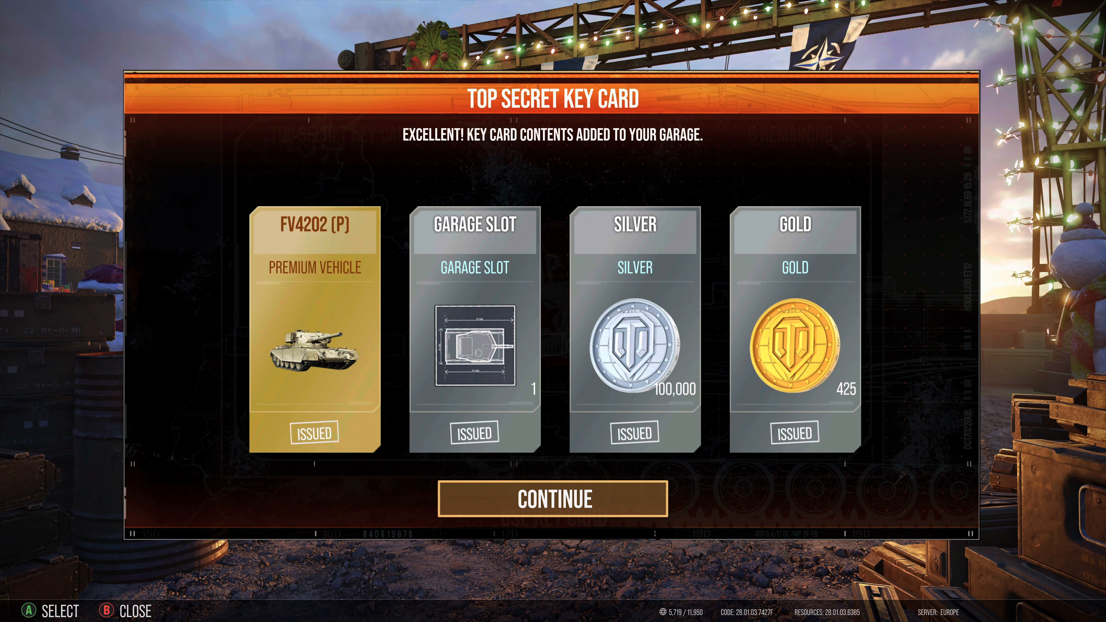
pyautogui.click(553, 501)
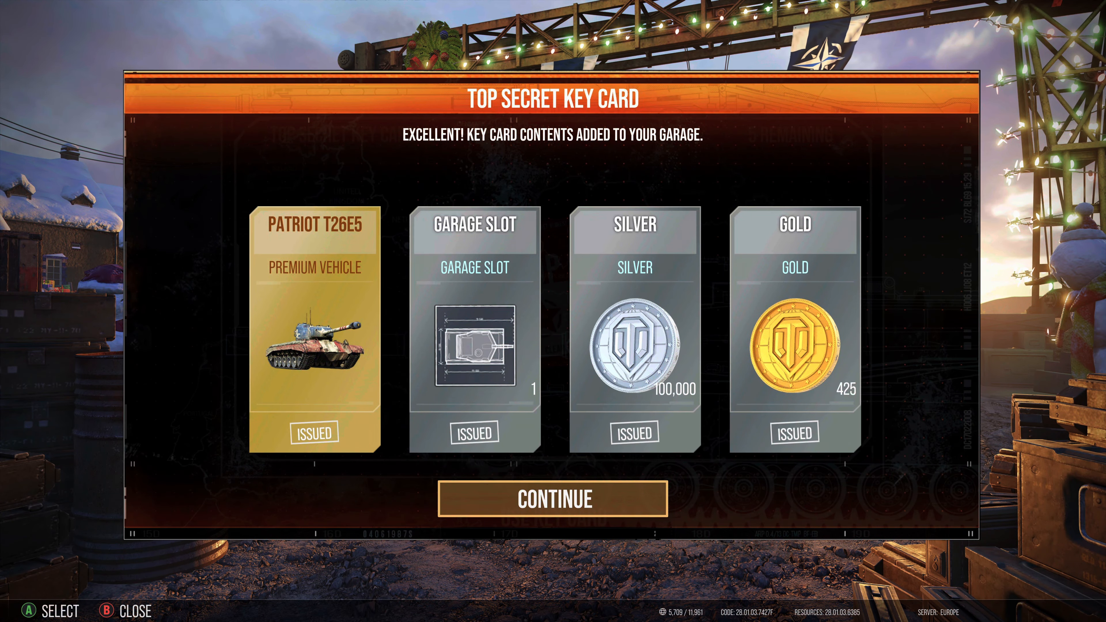
pyautogui.click(552, 499)
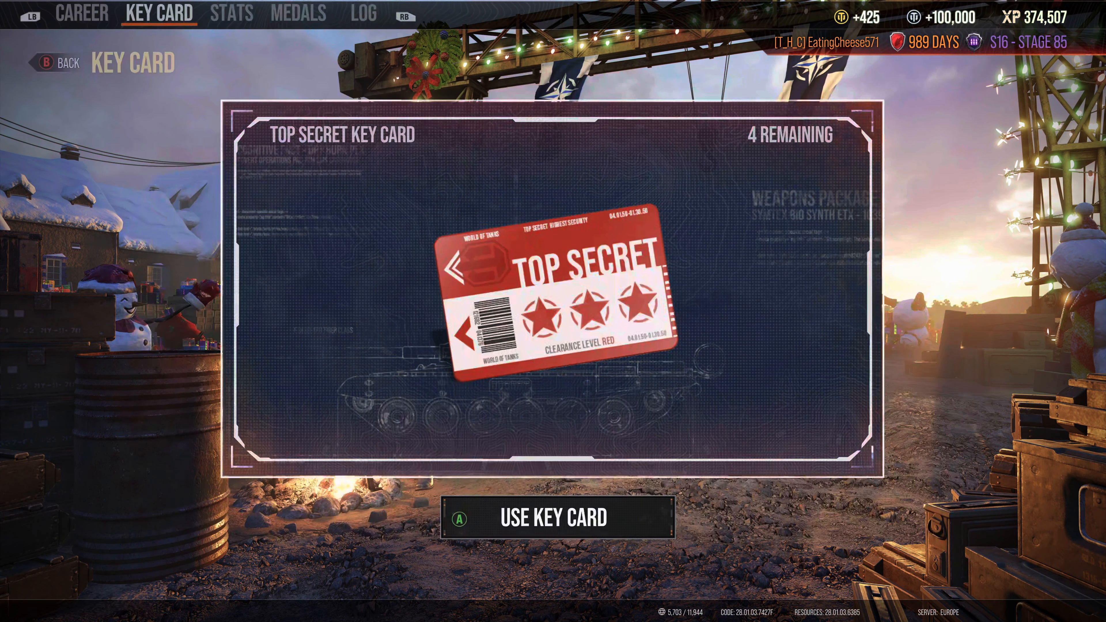
# - Use further key cards and accept the silver booster, gold, free XP and premium day rewards
pyautogui.click(364, 13)
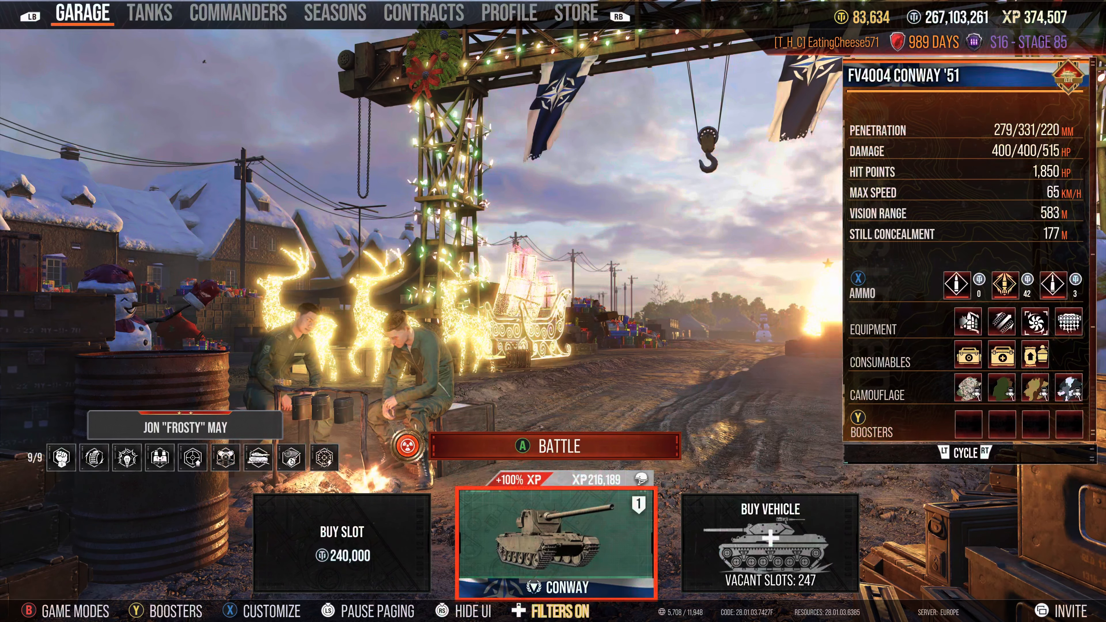
pyautogui.click(509, 12)
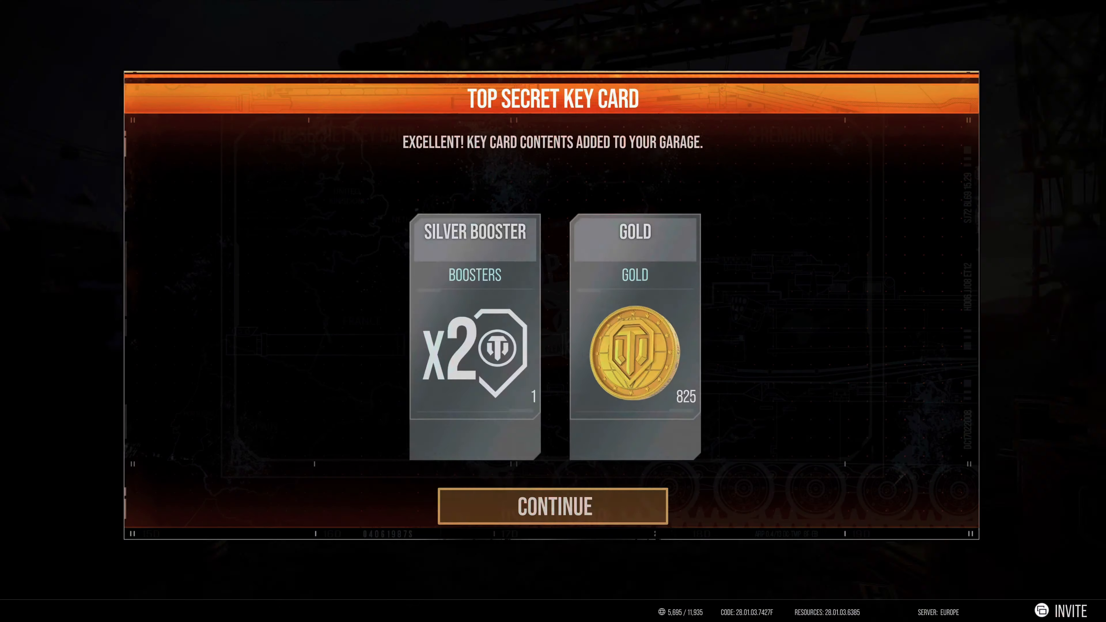
pyautogui.click(553, 505)
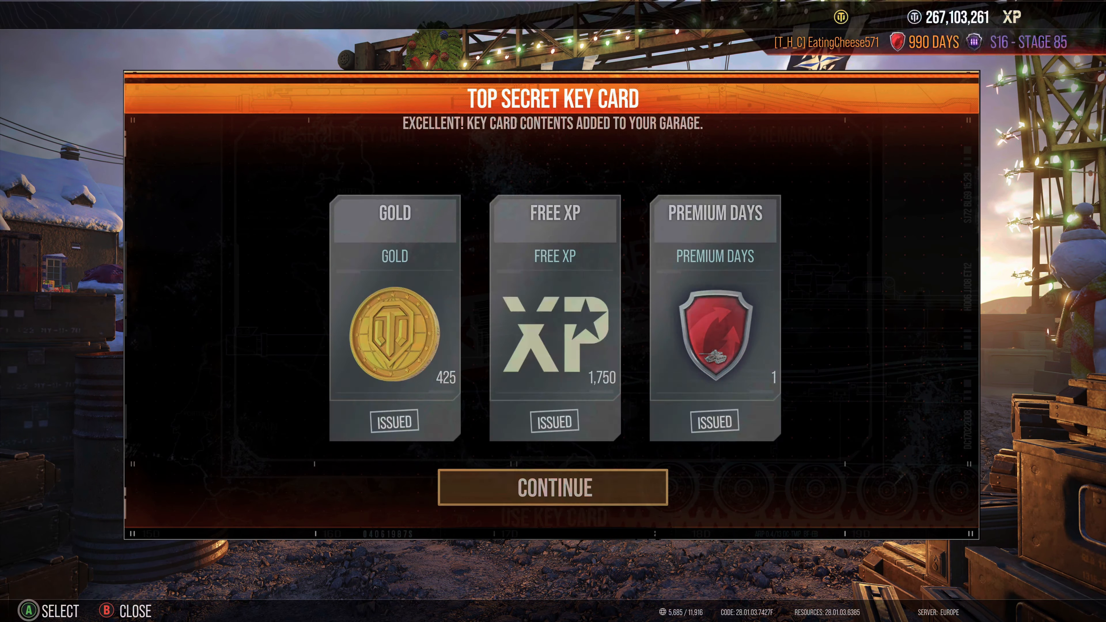
pyautogui.click(553, 488)
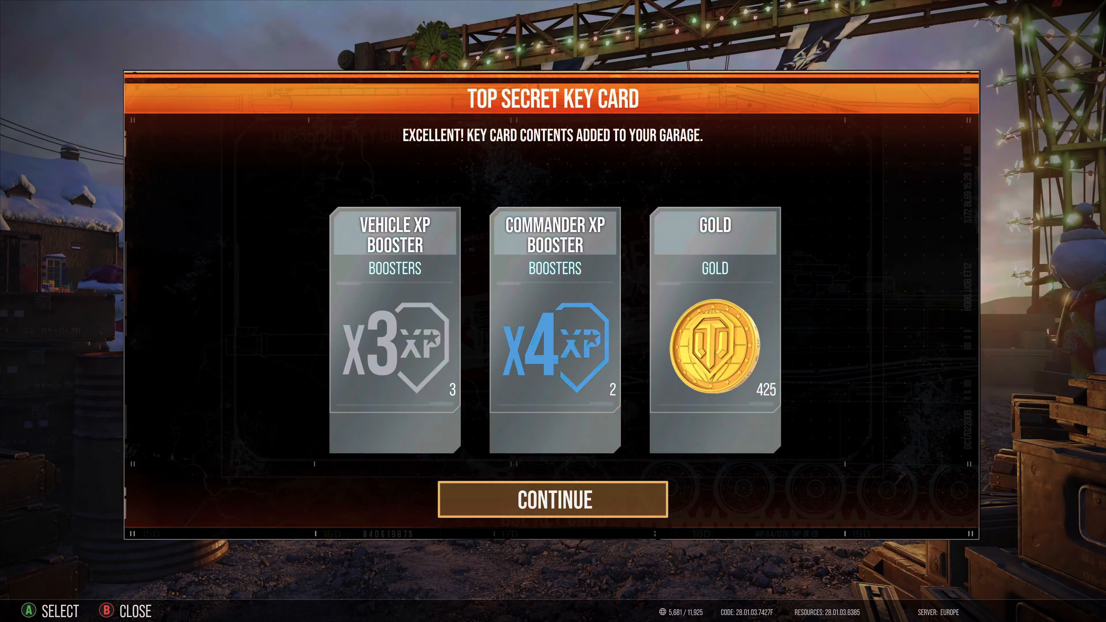
pyautogui.click(553, 499)
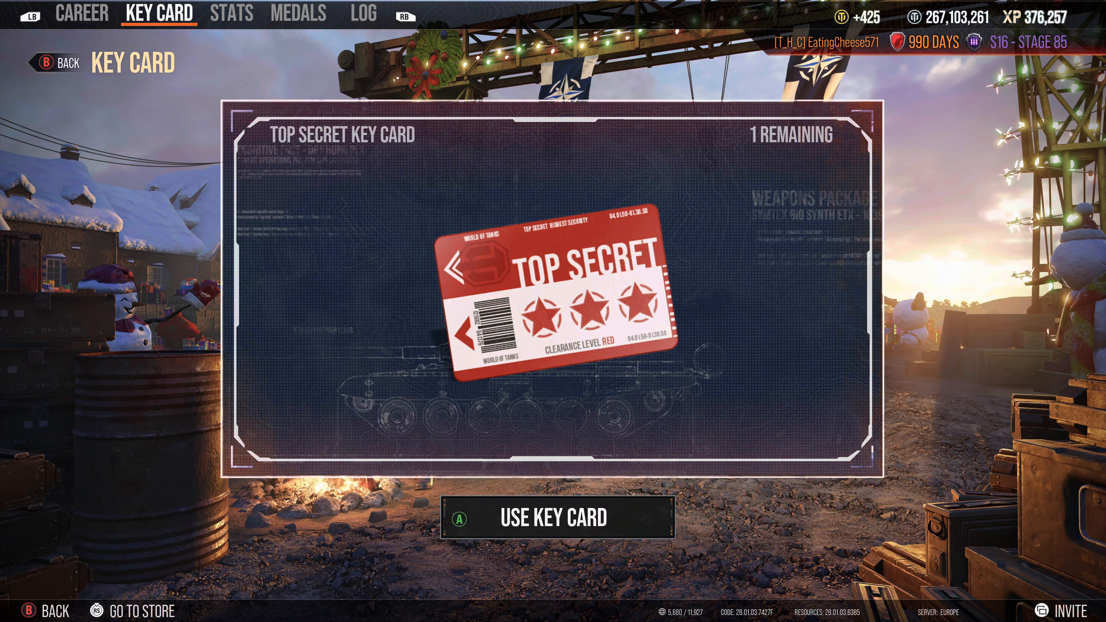
# - Use the last key card, accept the final rewards, and switch to the reward history log
pyautogui.click(557, 517)
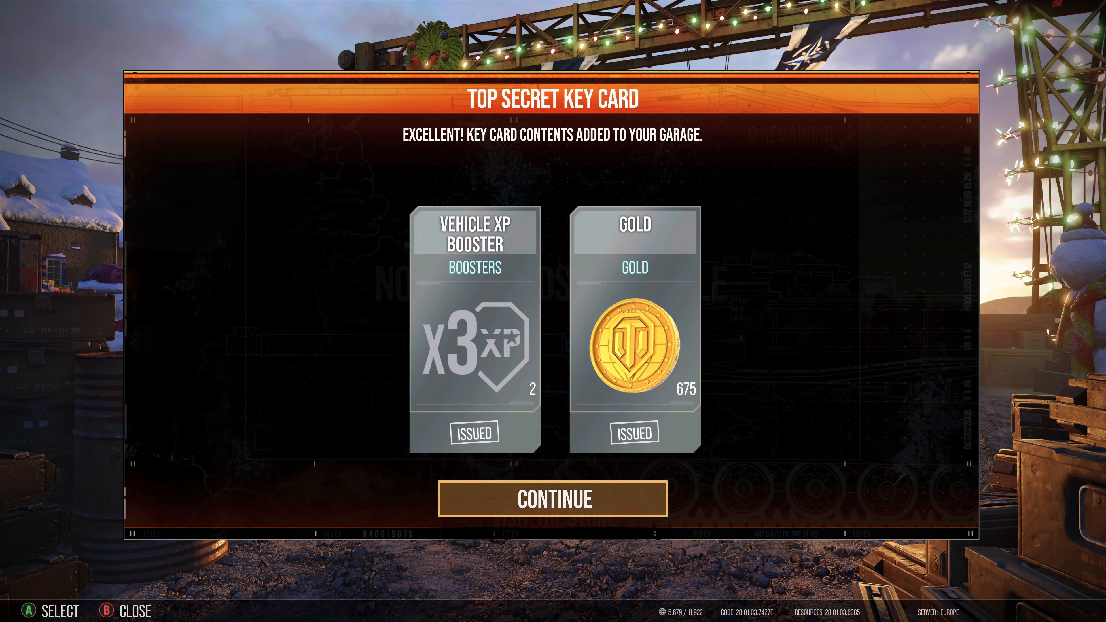
pyautogui.click(552, 498)
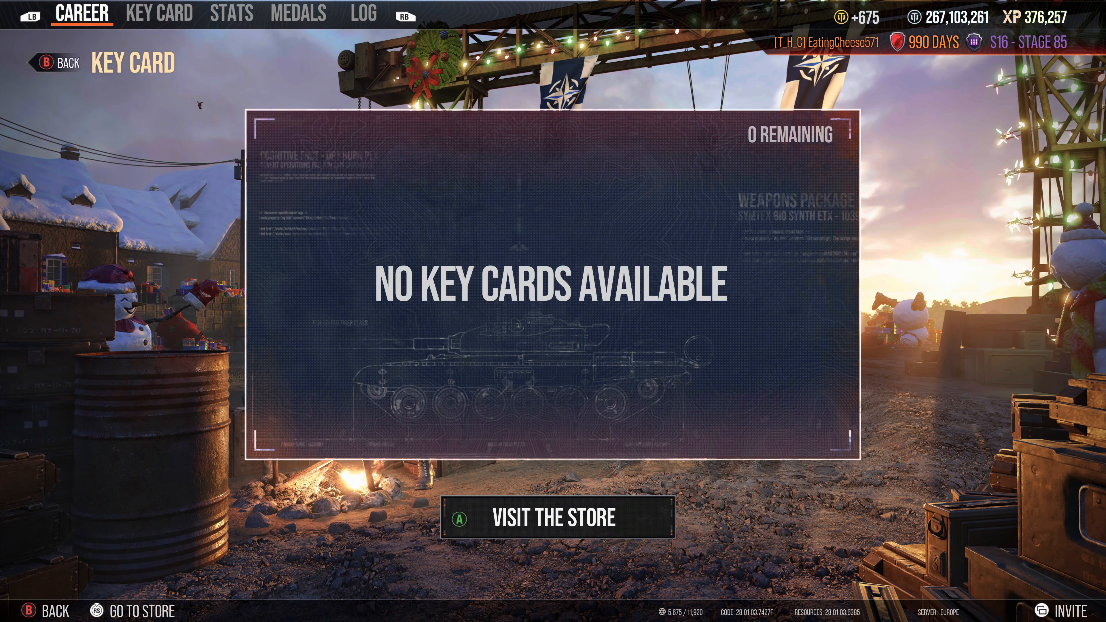
pyautogui.click(364, 13)
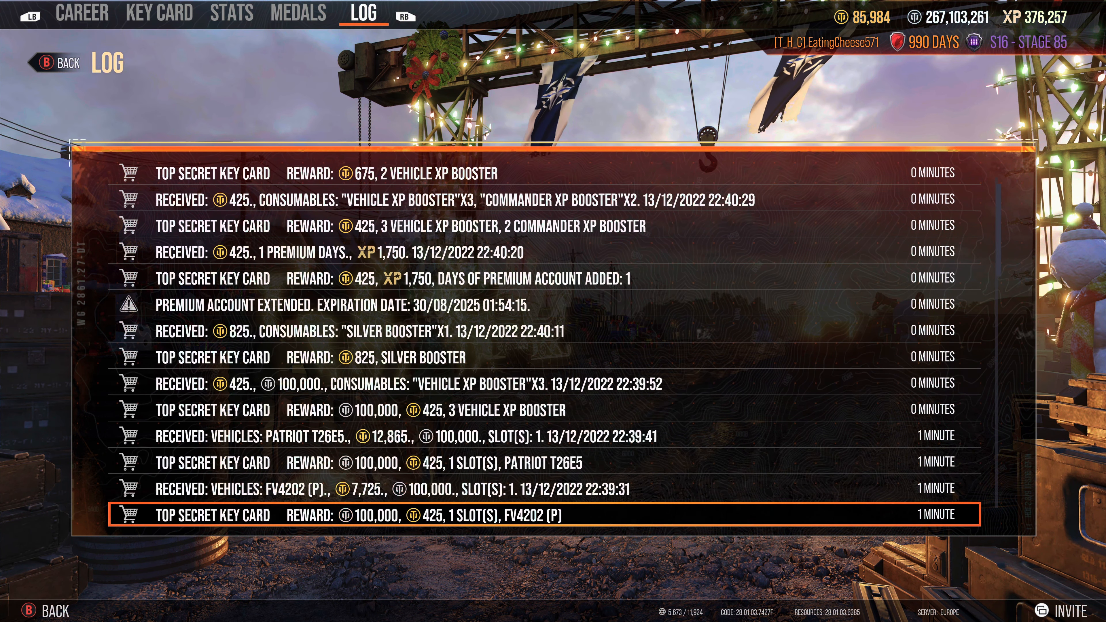
pyautogui.scroll(-3)
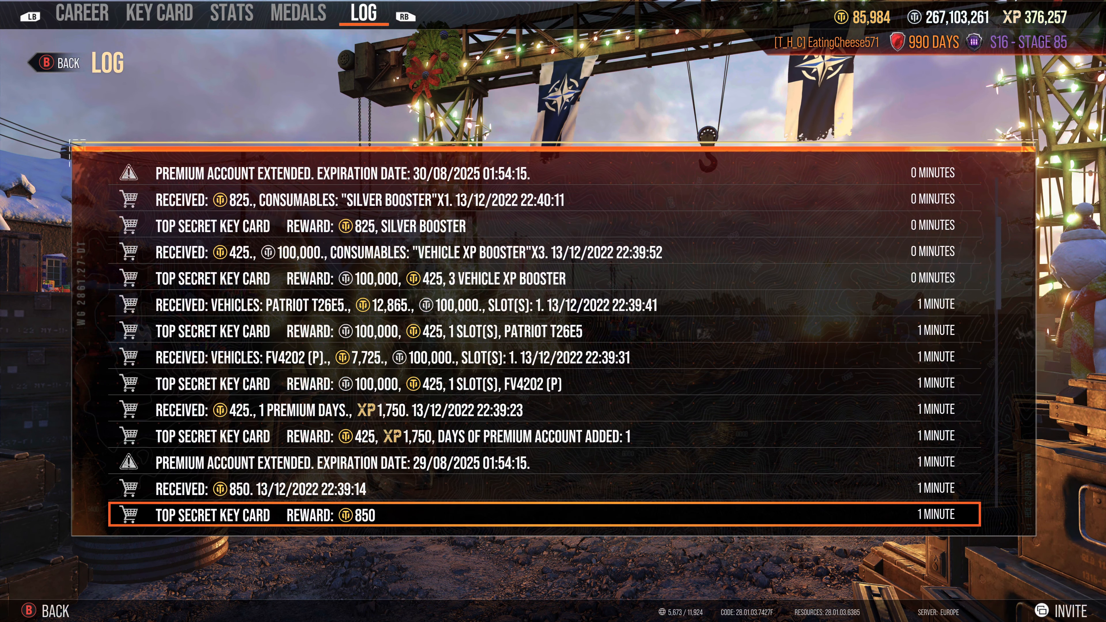
pyautogui.scroll(-3)
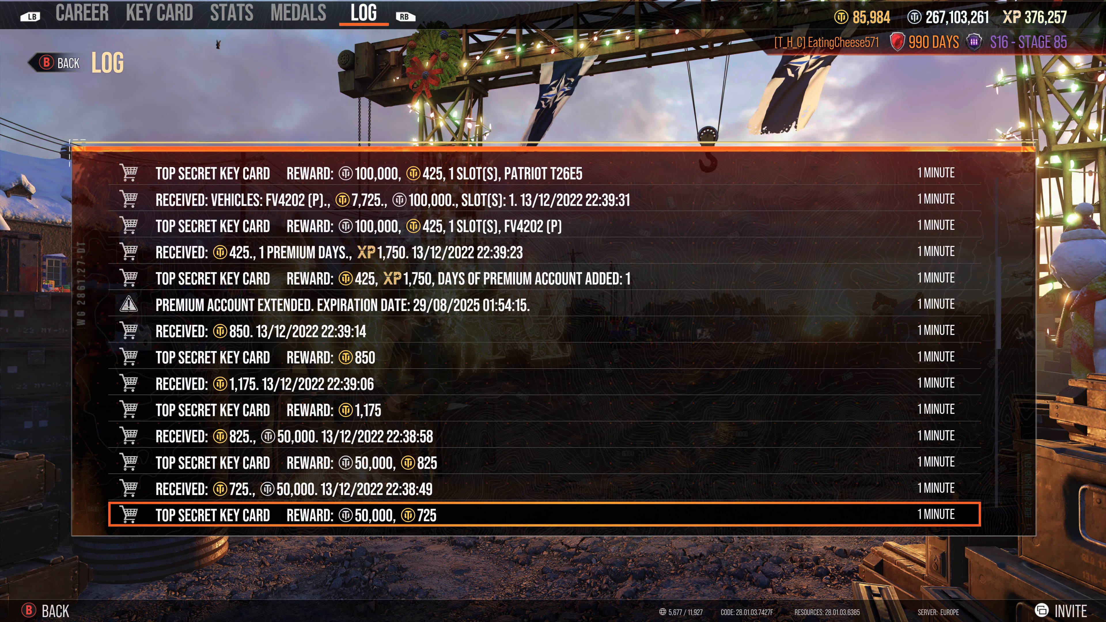
pyautogui.scroll(-3)
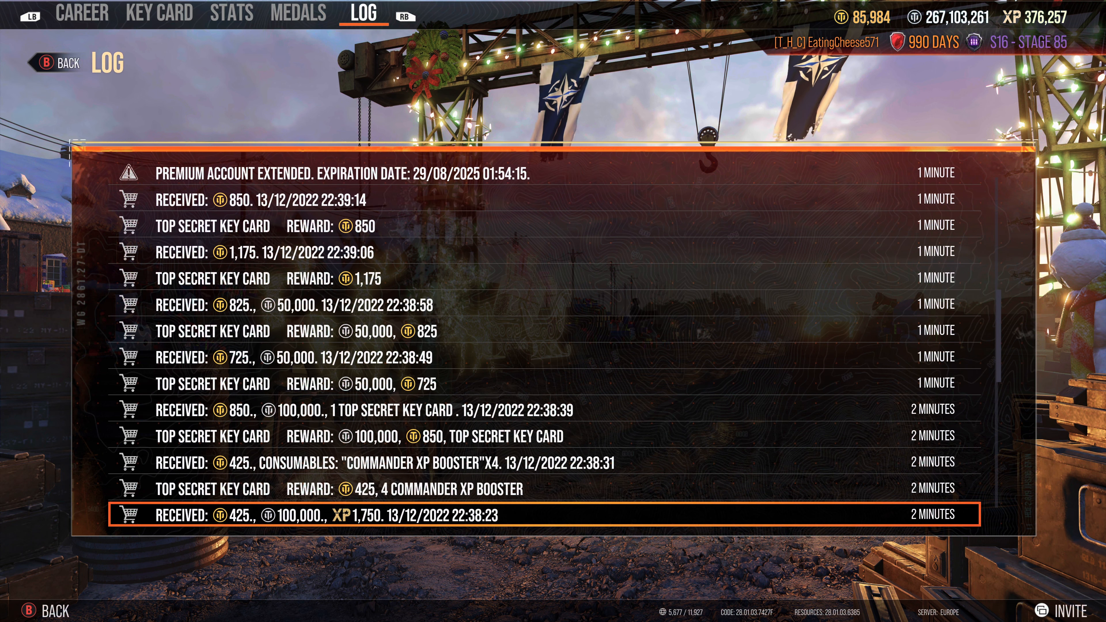
pyautogui.scroll(-3)
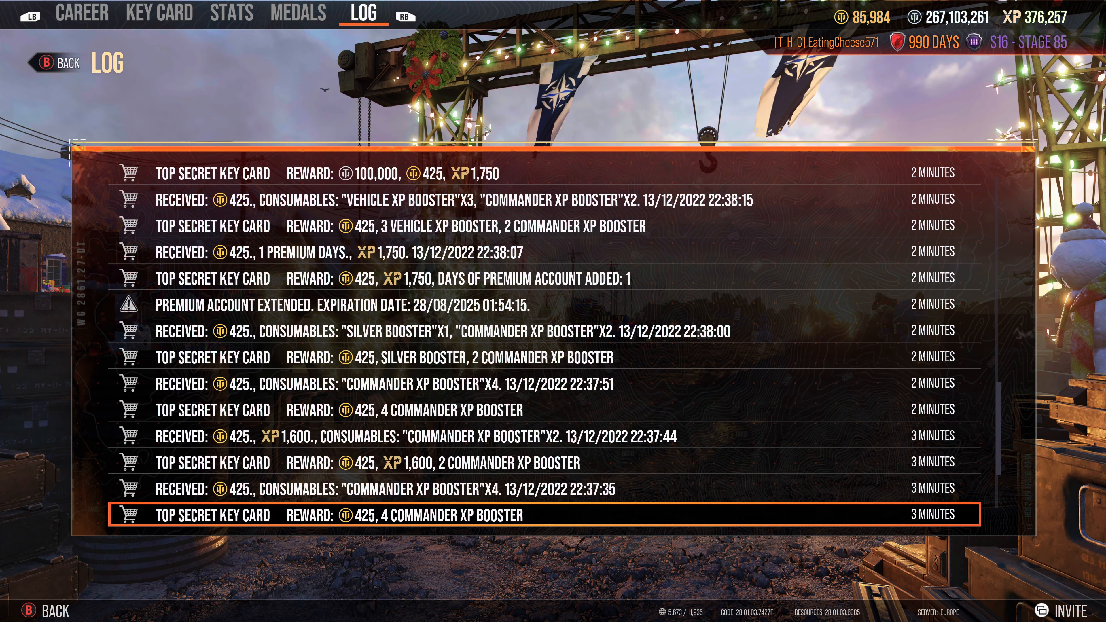
pyautogui.scroll(-3)
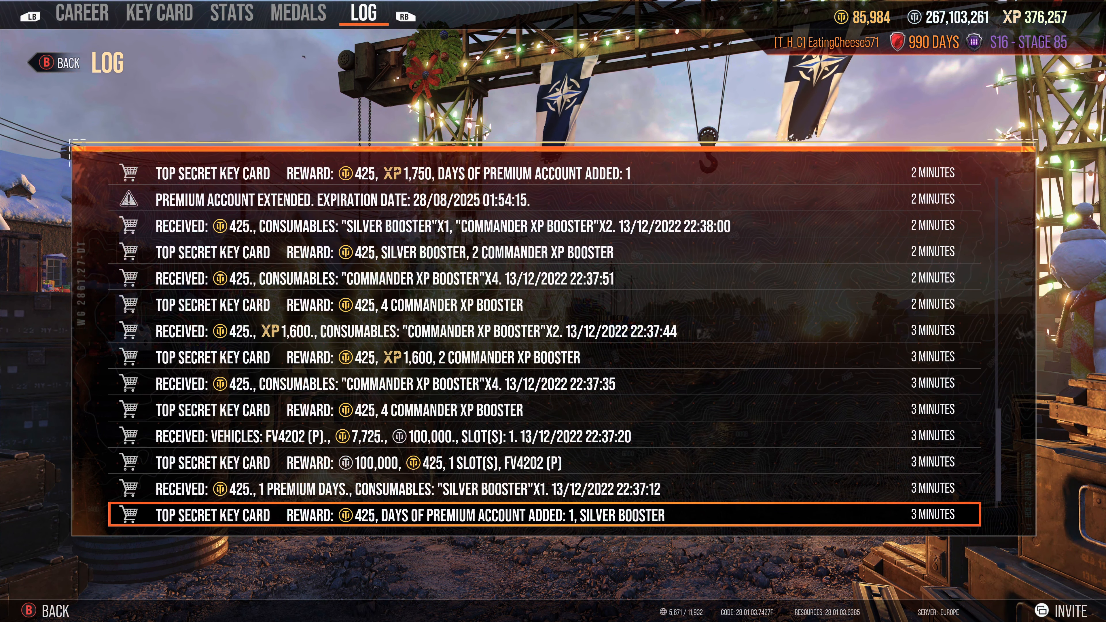
pyautogui.click(298, 13)
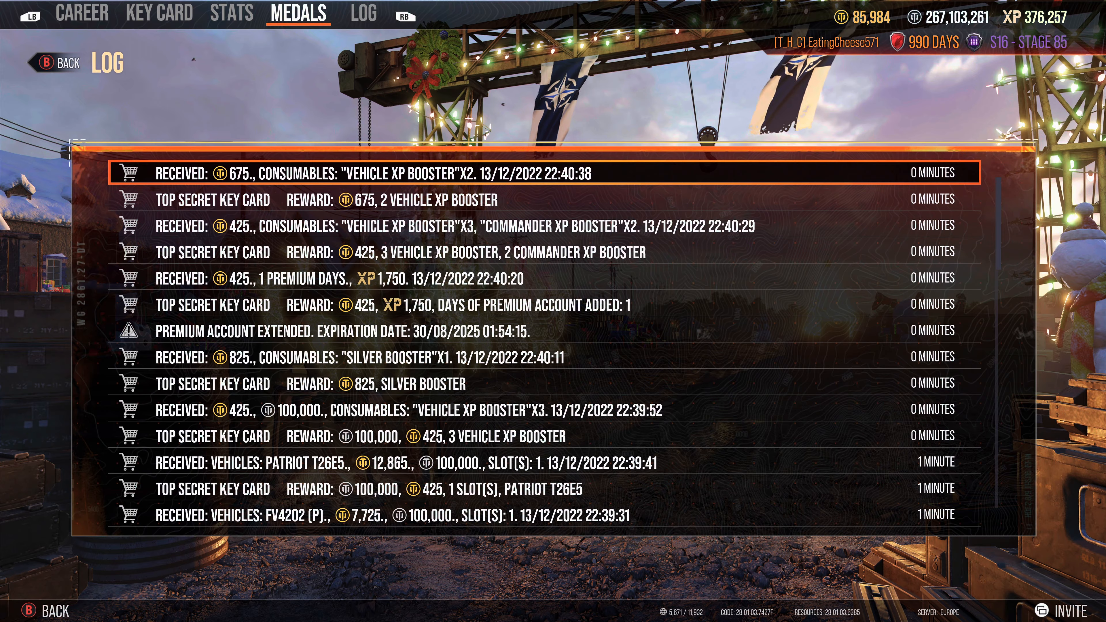